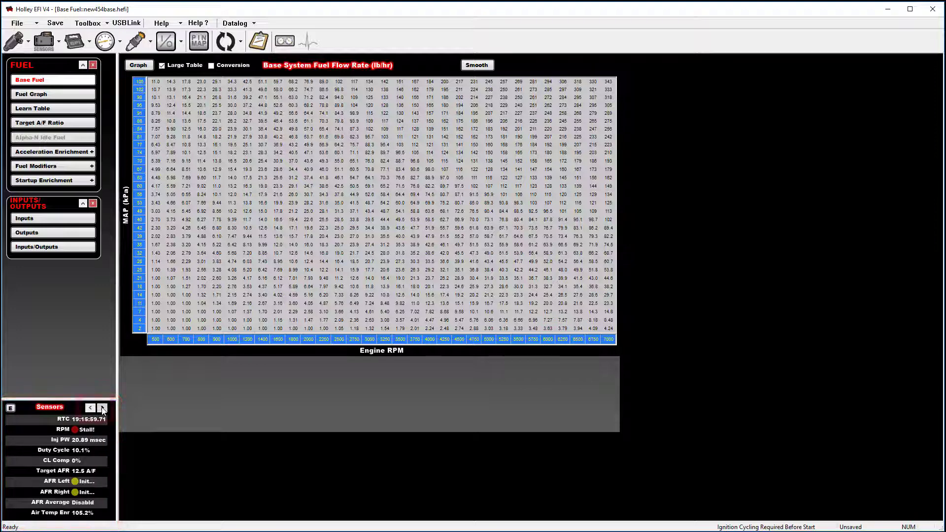
Browse the data monitor views back and forth, then bring up Data Monitor Setup
{"action": "left_click", "coordinate": [101, 408]}
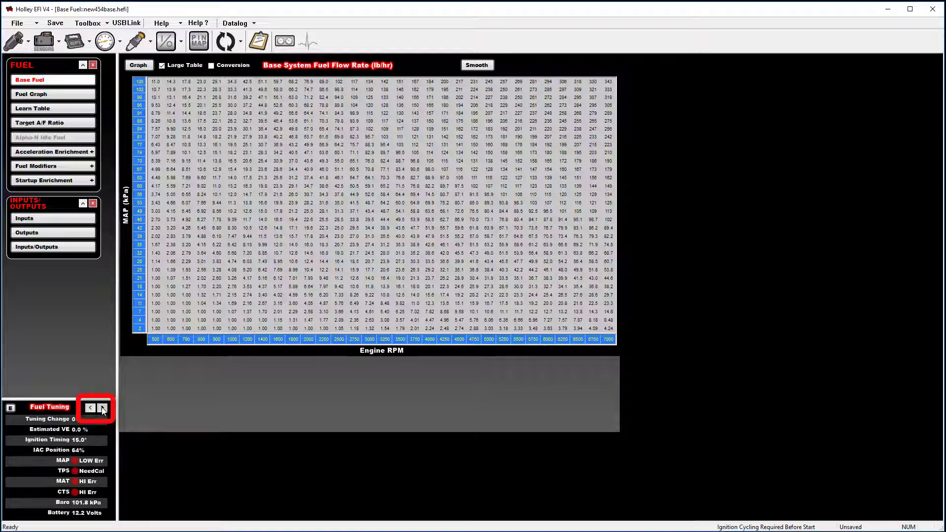
{"action": "left_click", "coordinate": [101, 408]}
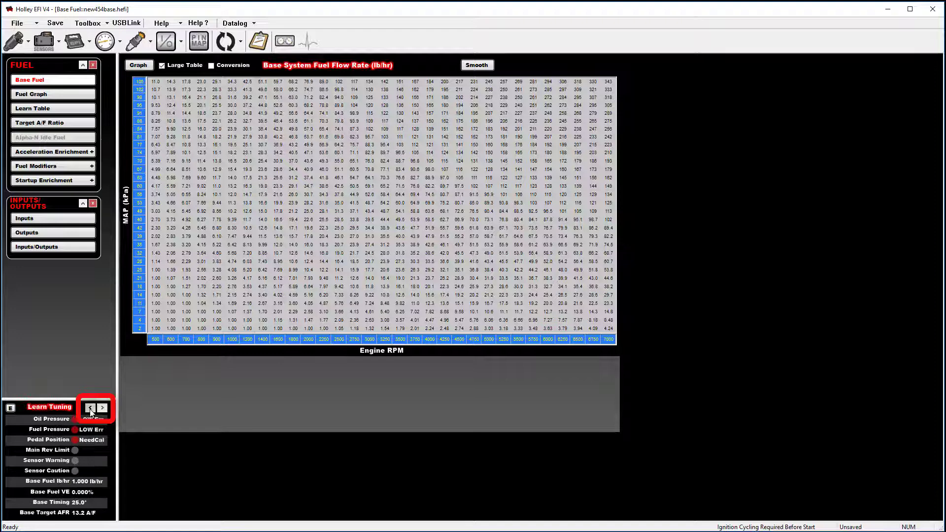
{"action": "left_click", "coordinate": [89, 408]}
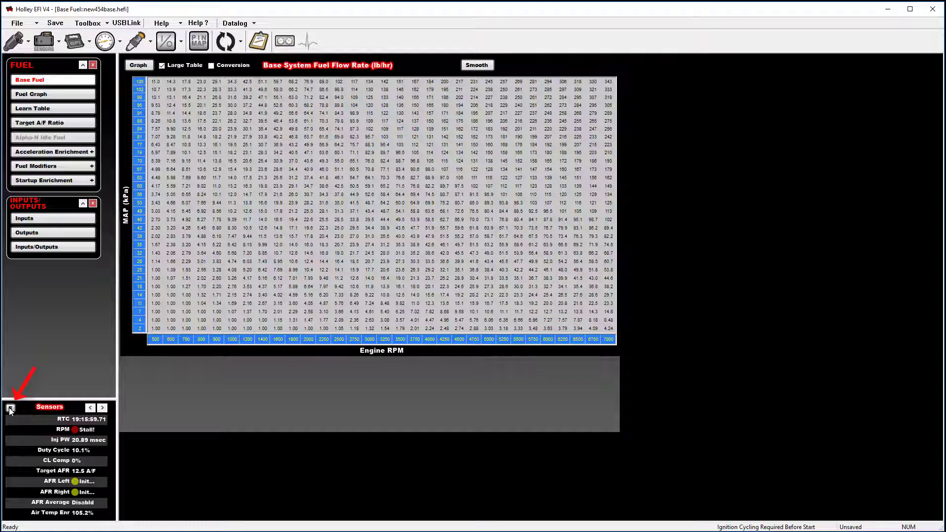
{"action": "left_click", "coordinate": [10, 407]}
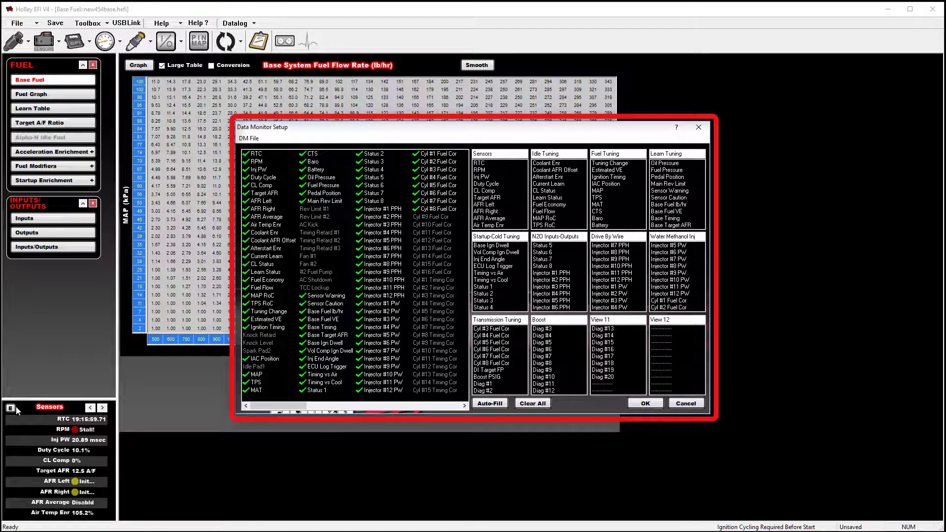
{"action": "mouse_move", "coordinate": [59, 431]}
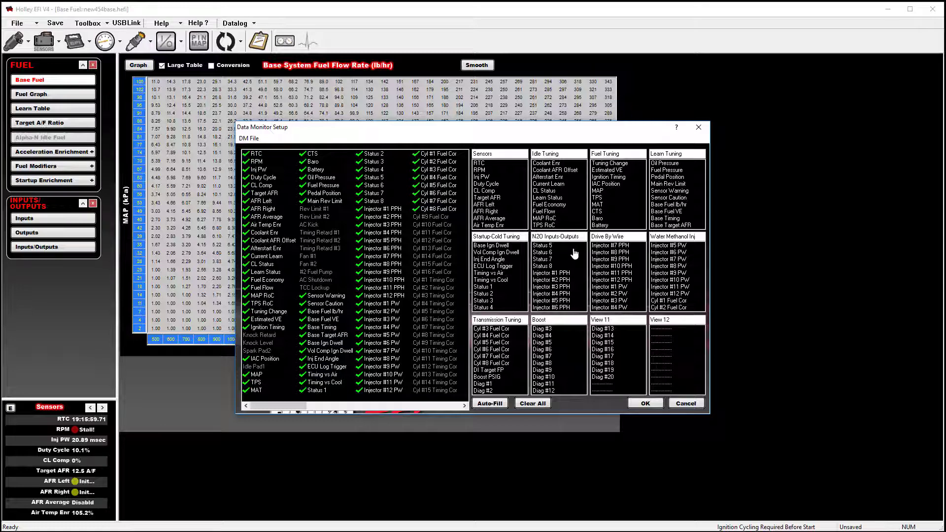
{"action": "mouse_move", "coordinate": [485, 166]}
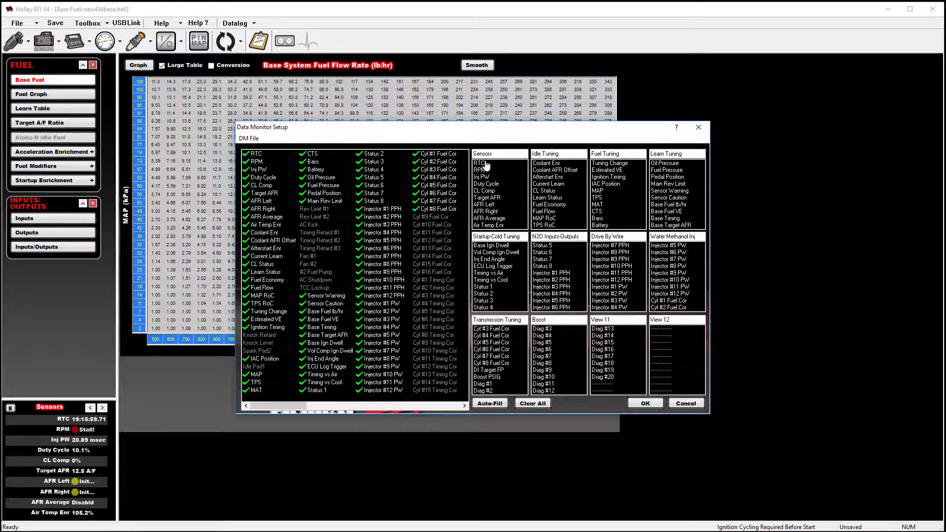
{"action": "mouse_move", "coordinate": [488, 171]}
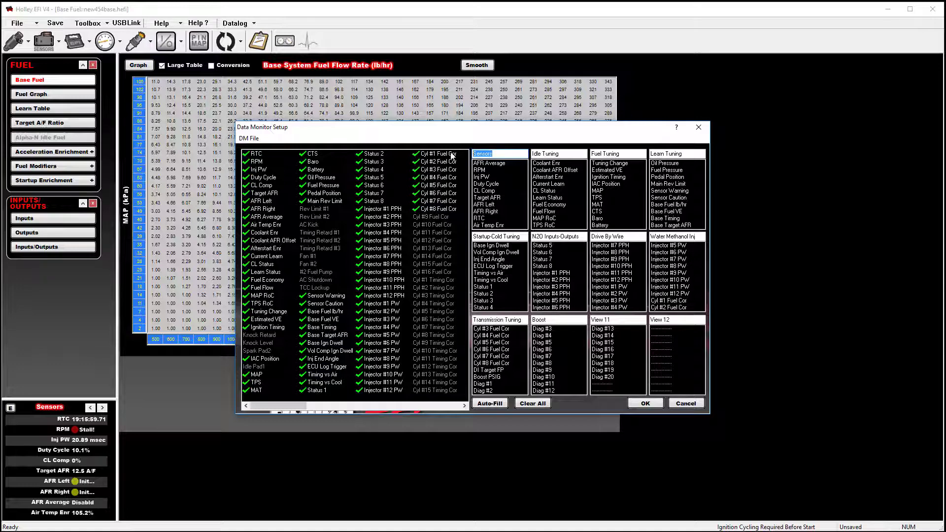
{"action": "mouse_move", "coordinate": [438, 151]}
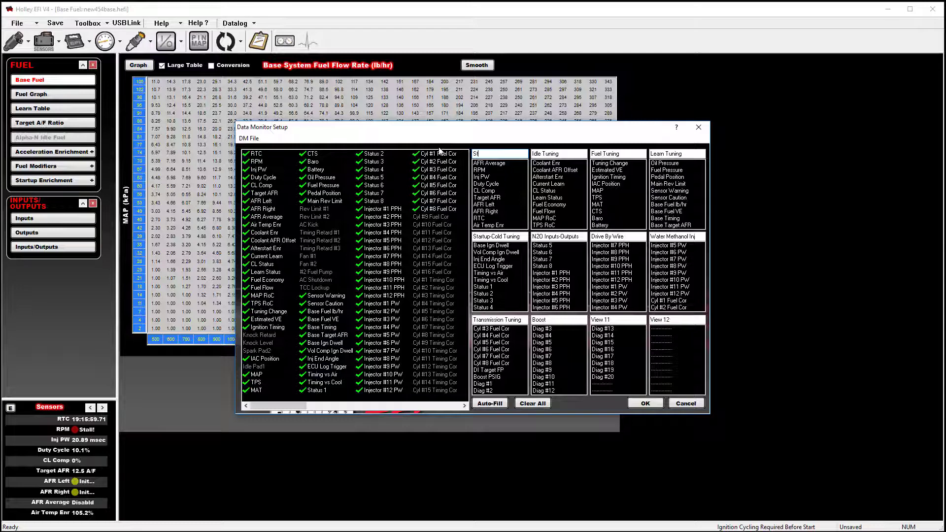
Name the Sensors view 'Stuff'
{"action": "type", "text": "Stuff"}
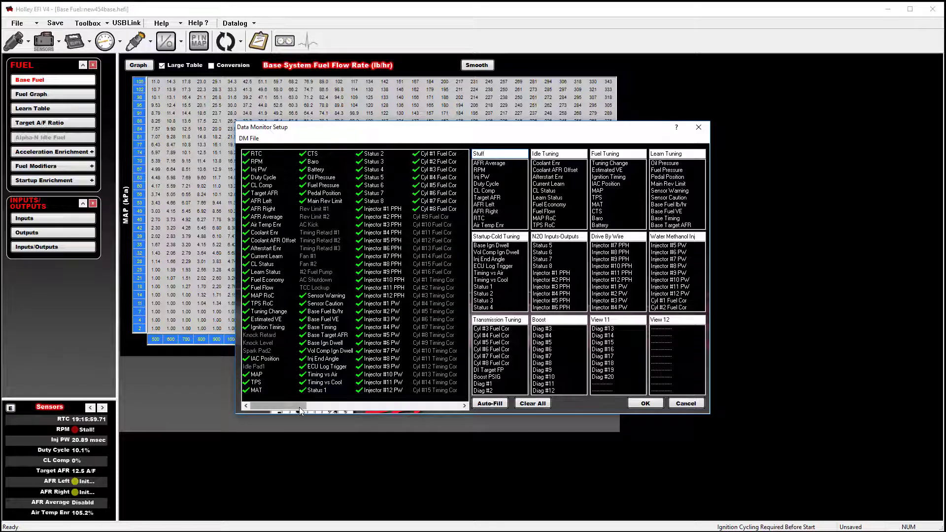
{"action": "scroll", "scroll_direction": "right", "scroll_amount": 3}
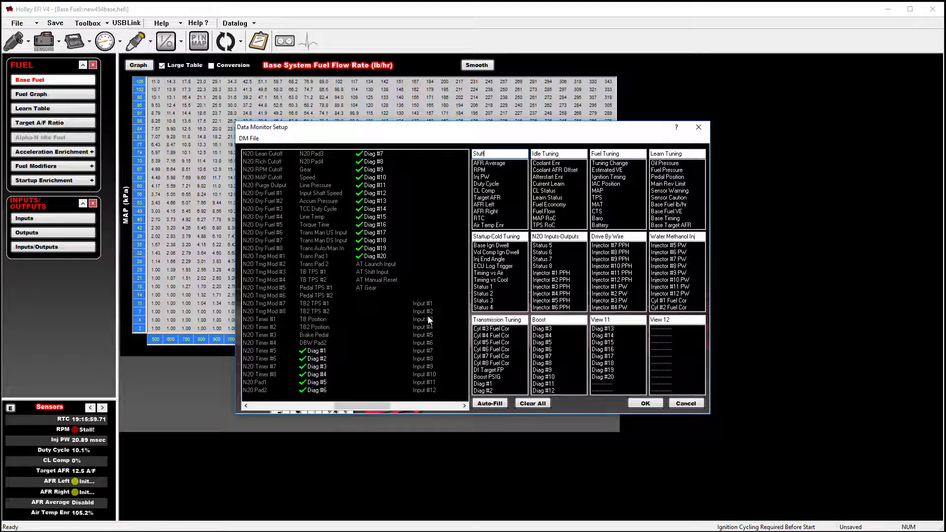
{"action": "mouse_move", "coordinate": [431, 313]}
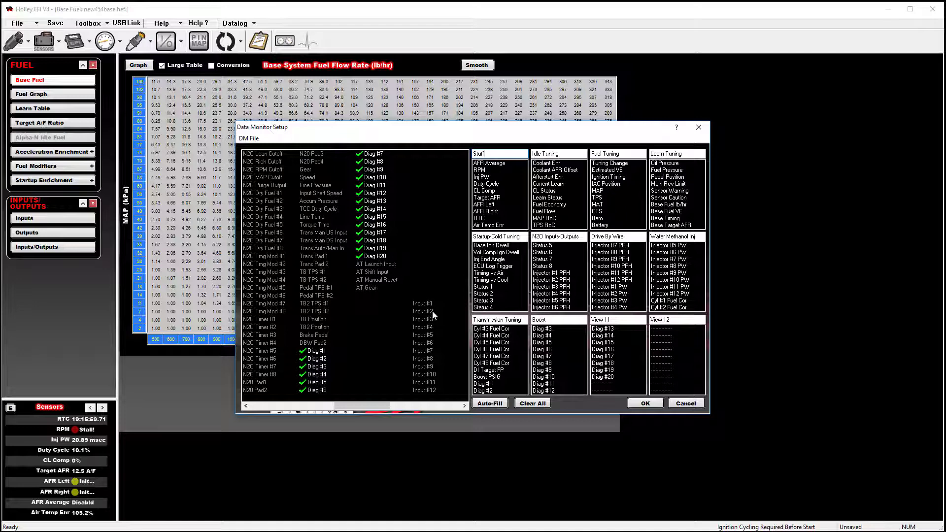
{"action": "mouse_move", "coordinate": [444, 294]}
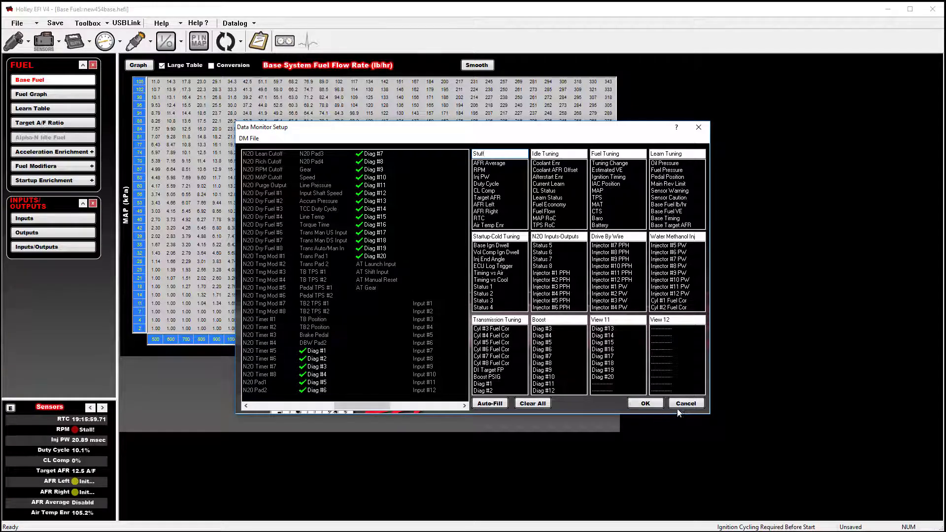
Cancel the monitor edits and make input #1 an enabled 5 VOLT input named dome pressure
{"action": "left_click", "coordinate": [686, 403]}
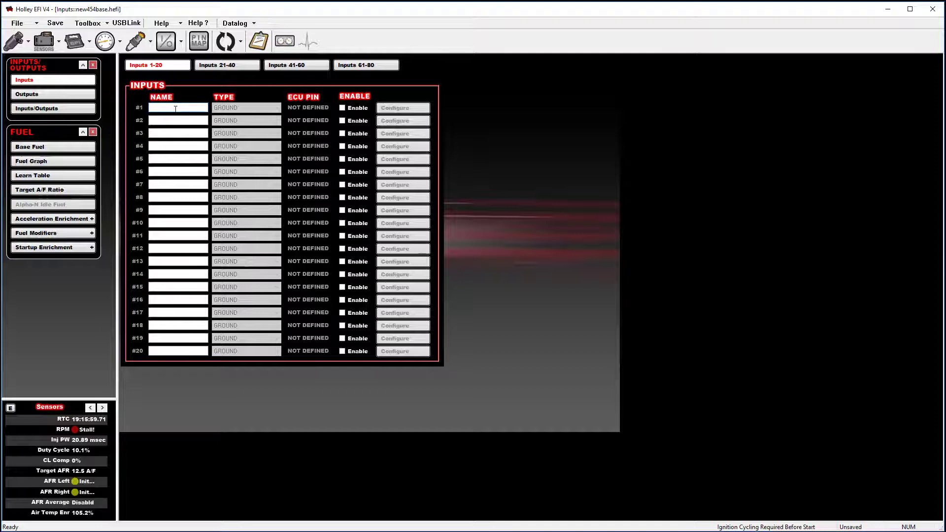
{"action": "type", "text": "dome pressure"}
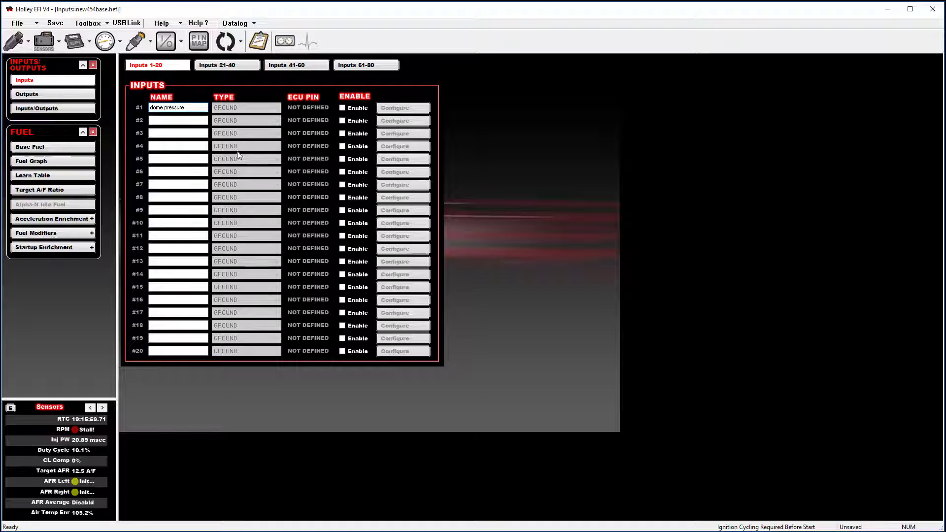
{"action": "left_click", "coordinate": [343, 107]}
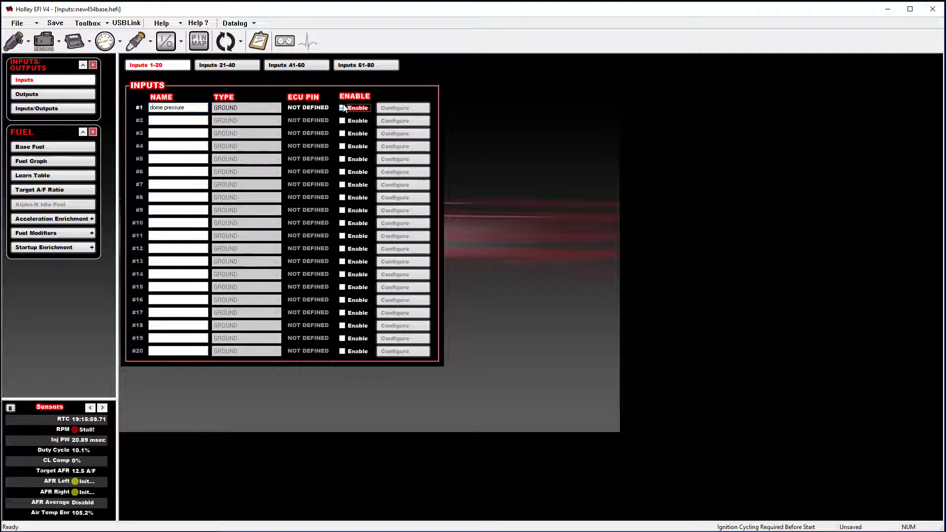
{"action": "left_click", "coordinate": [271, 107]}
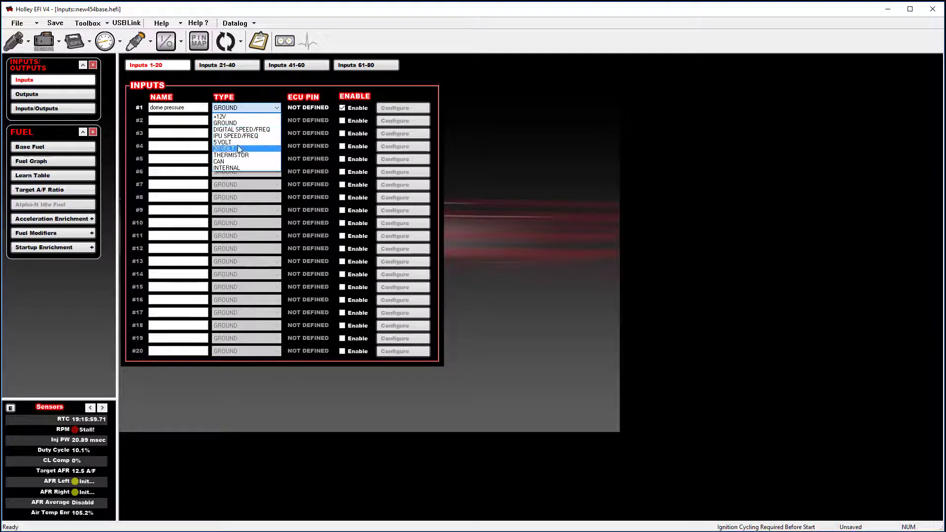
{"action": "left_click", "coordinate": [224, 149]}
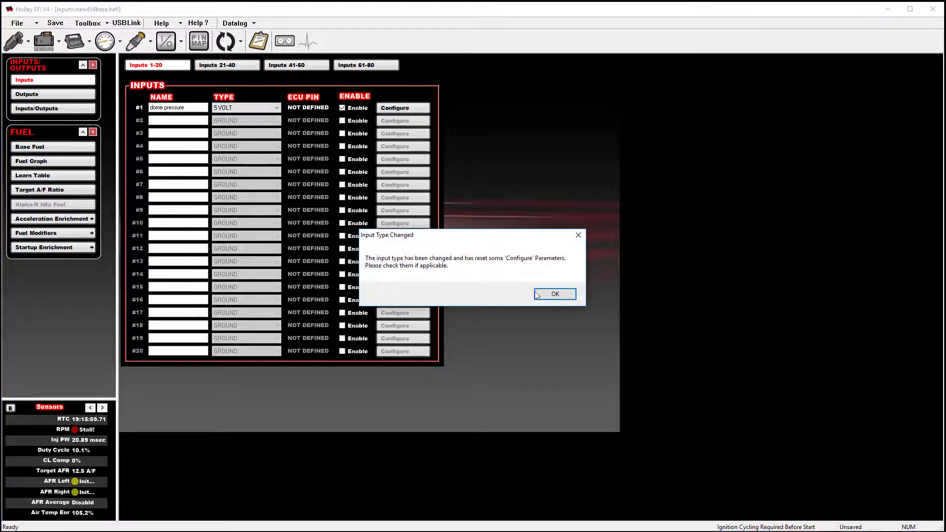
{"action": "left_click", "coordinate": [553, 294]}
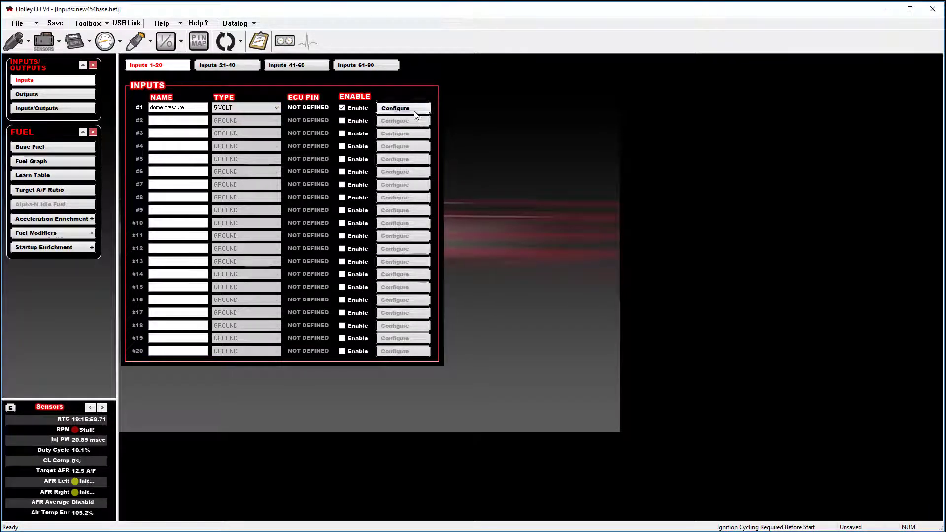
Configure input #1 with the Holley 100psig SS sensor type
{"action": "left_click", "coordinate": [402, 109]}
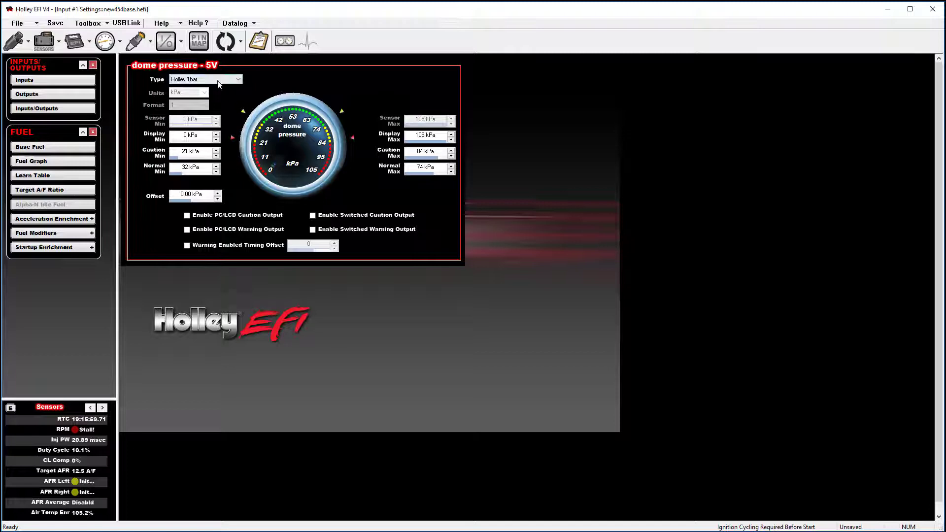
{"action": "left_click", "coordinate": [238, 79]}
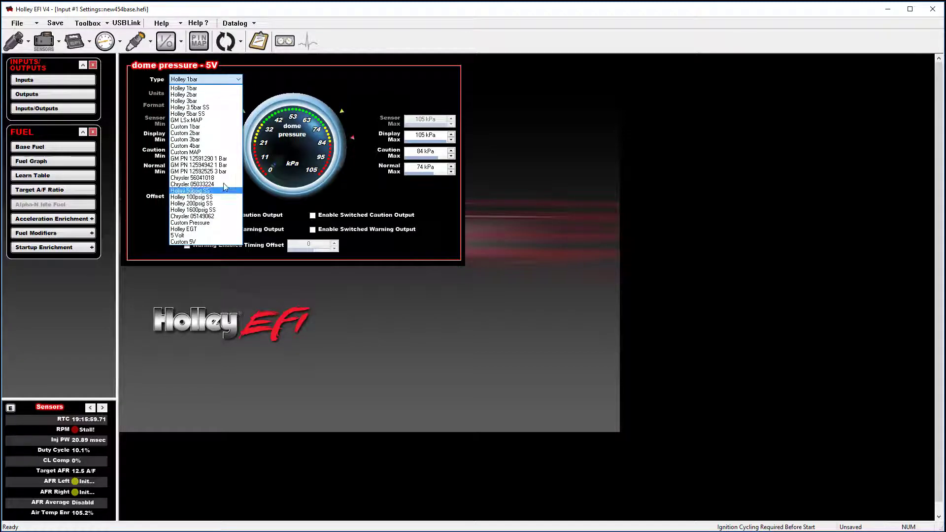
{"action": "mouse_move", "coordinate": [202, 197]}
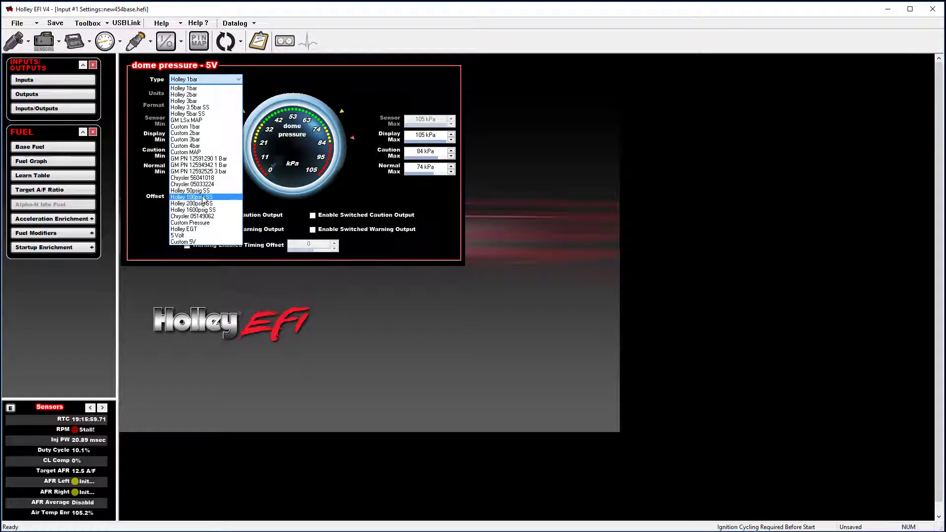
{"action": "left_click", "coordinate": [198, 197]}
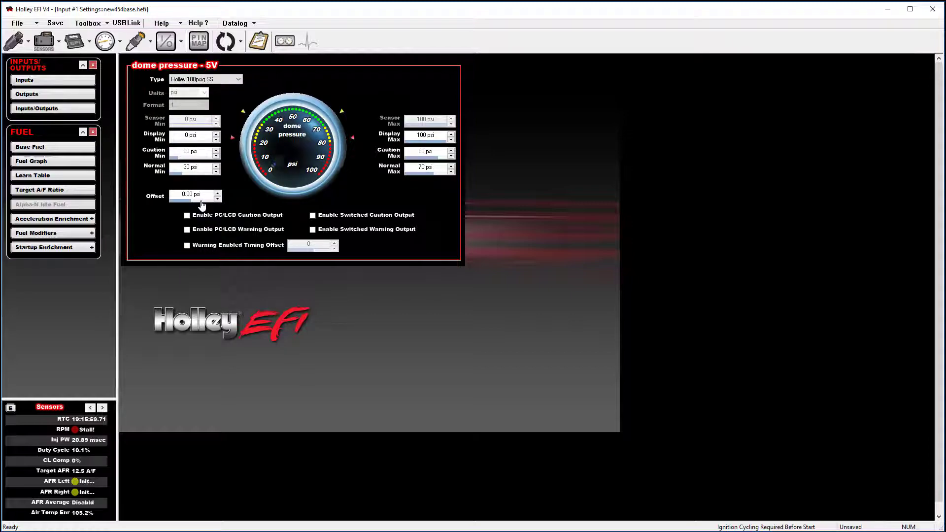
{"action": "mouse_move", "coordinate": [88, 287]}
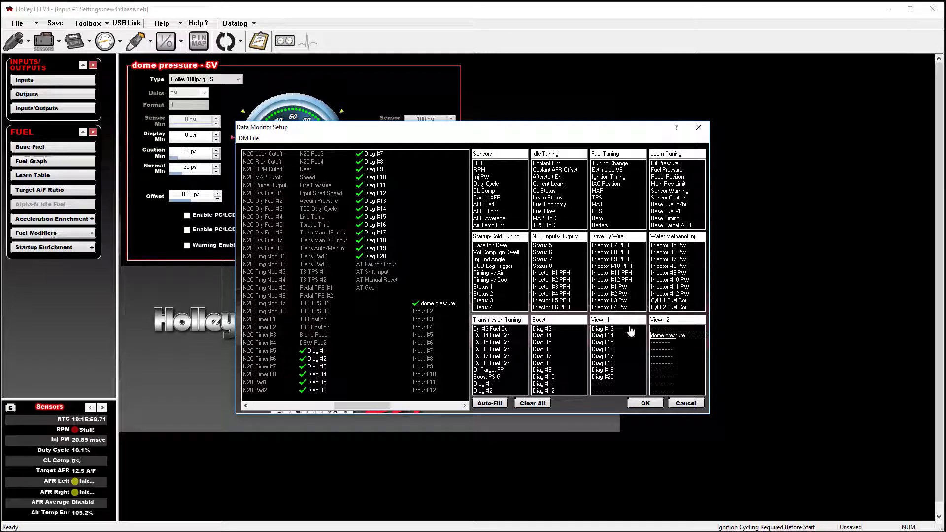
{"action": "mouse_move", "coordinate": [416, 343]}
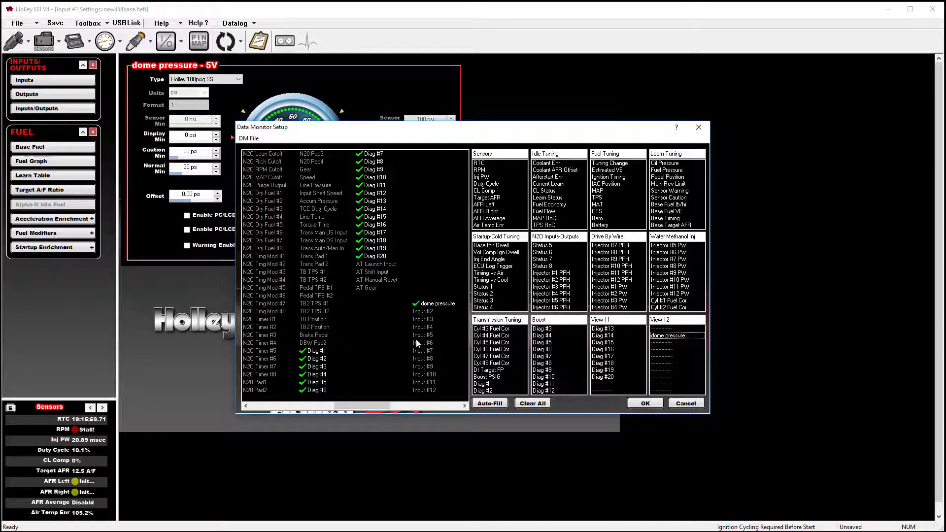
{"action": "mouse_move", "coordinate": [415, 348]}
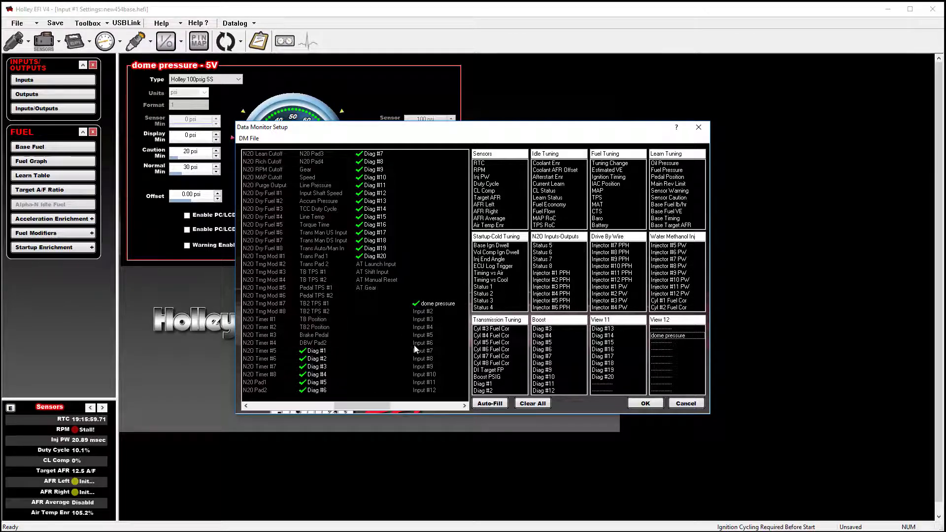
{"action": "mouse_move", "coordinate": [537, 415]}
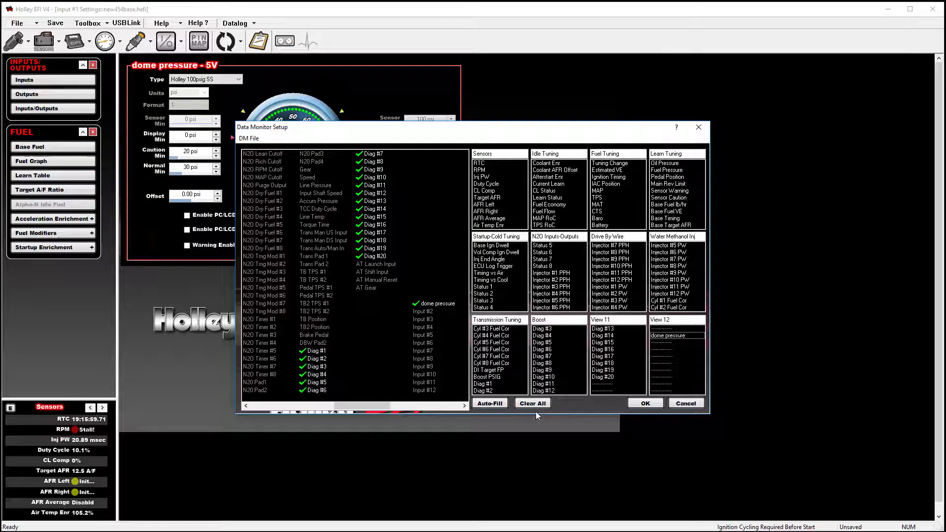
Add RTC to the Sensors view, auto-fill all views, and move Diag #15 into View 12
{"action": "left_click", "coordinate": [531, 403]}
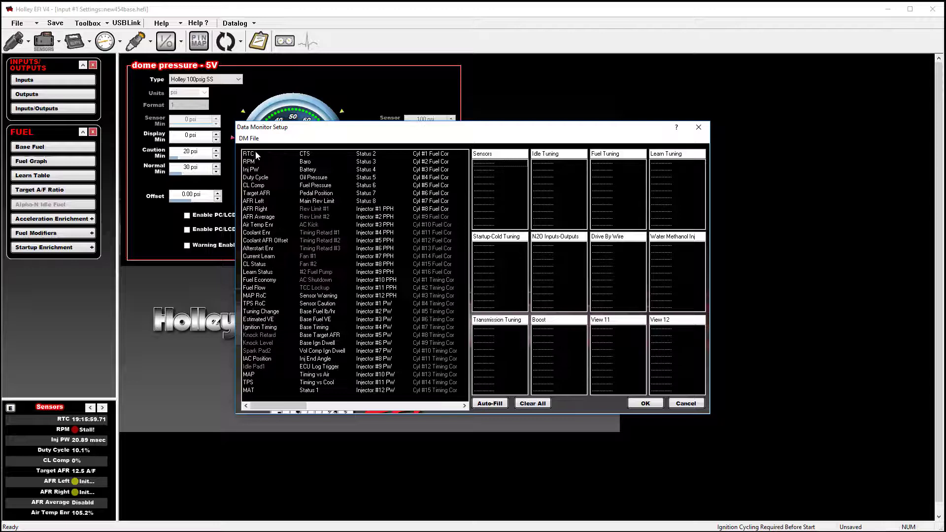
{"action": "left_click", "coordinate": [249, 154]}
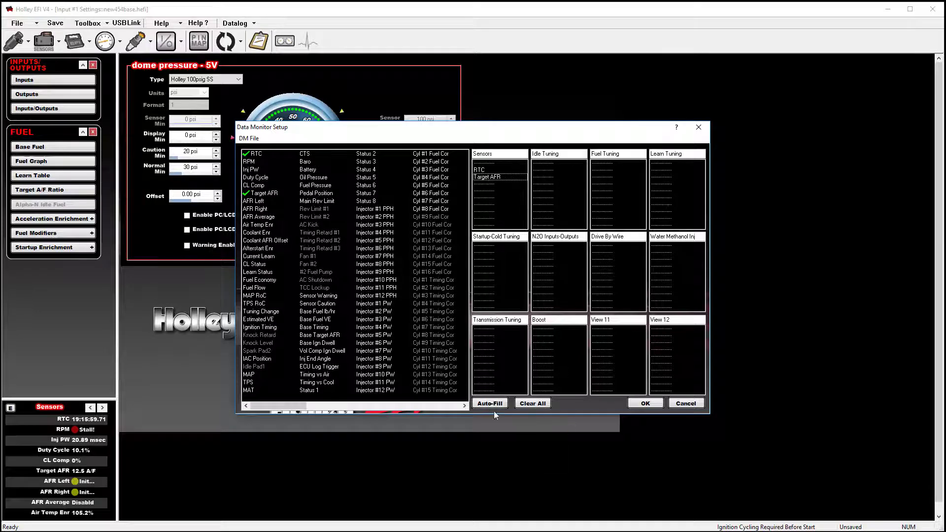
{"action": "left_click", "coordinate": [490, 402]}
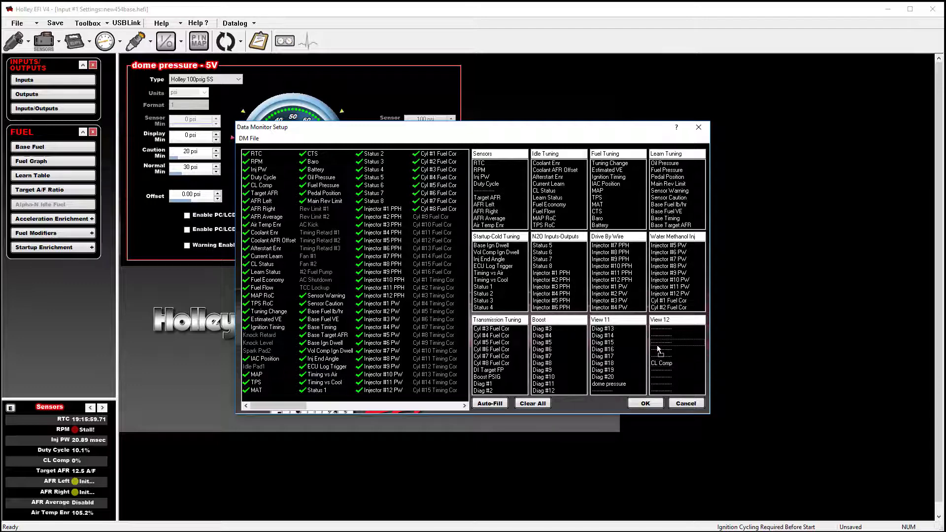
{"action": "left_click", "coordinate": [659, 341]}
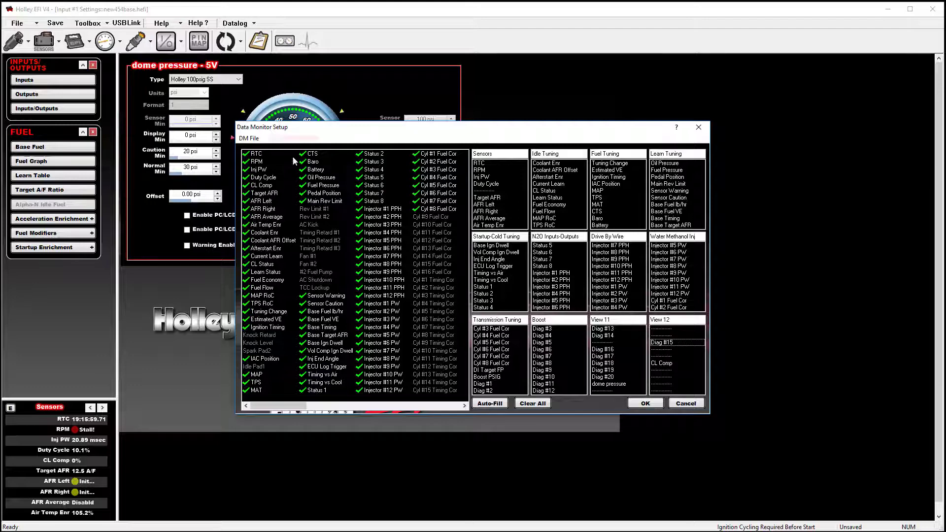
{"action": "left_click", "coordinate": [249, 138]}
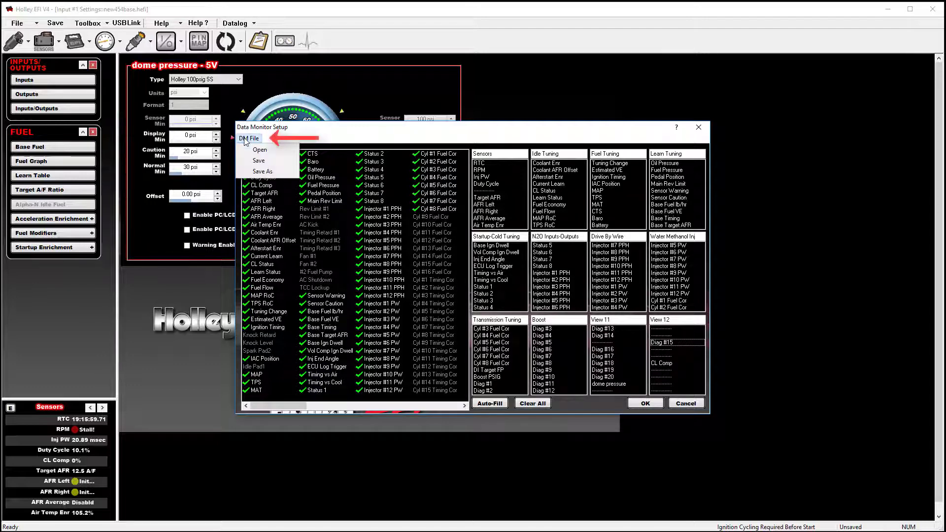
Save the data monitor layout as a new config file named monitor2
{"action": "left_click", "coordinate": [263, 170]}
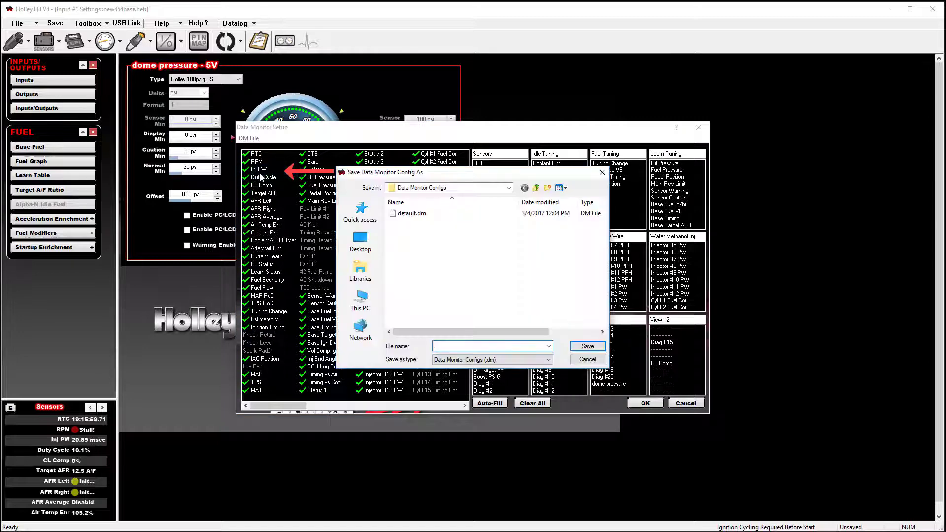
{"action": "left_click", "coordinate": [490, 346]}
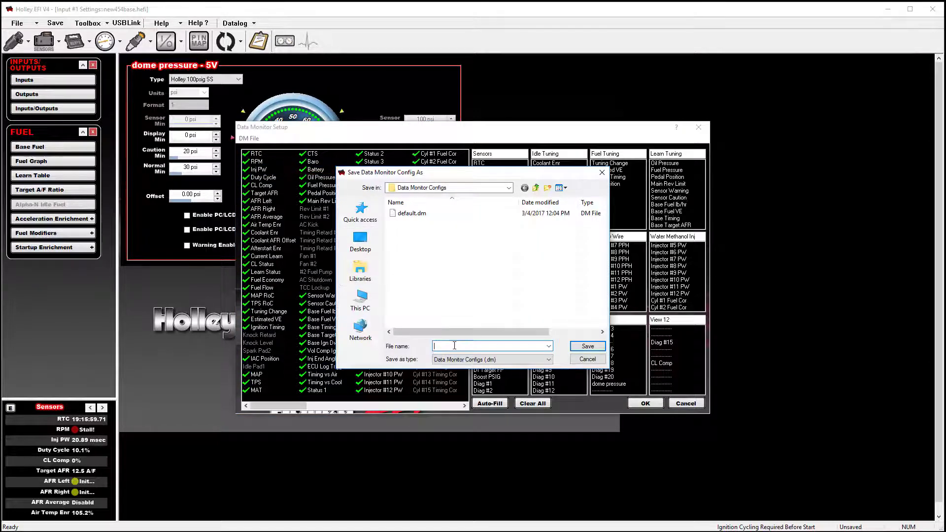
{"action": "mouse_move", "coordinate": [458, 345]}
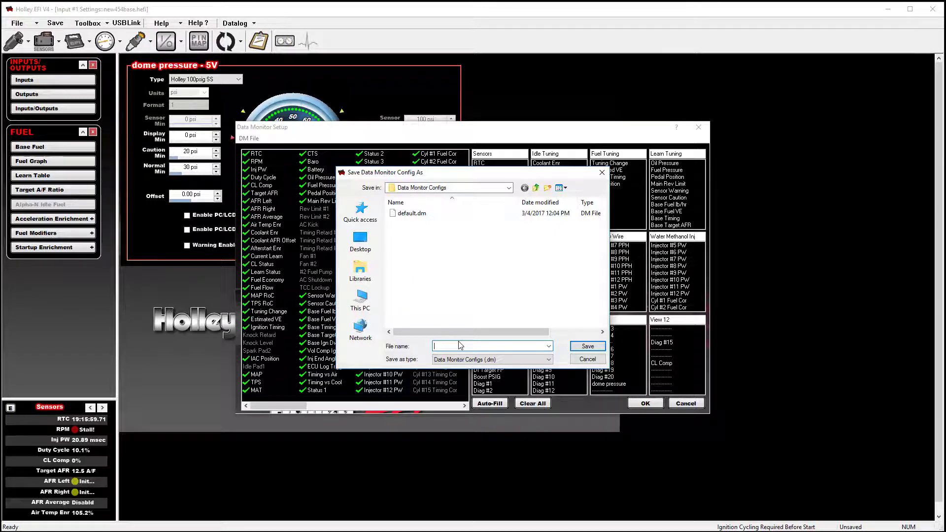
{"action": "type", "text": "monito"}
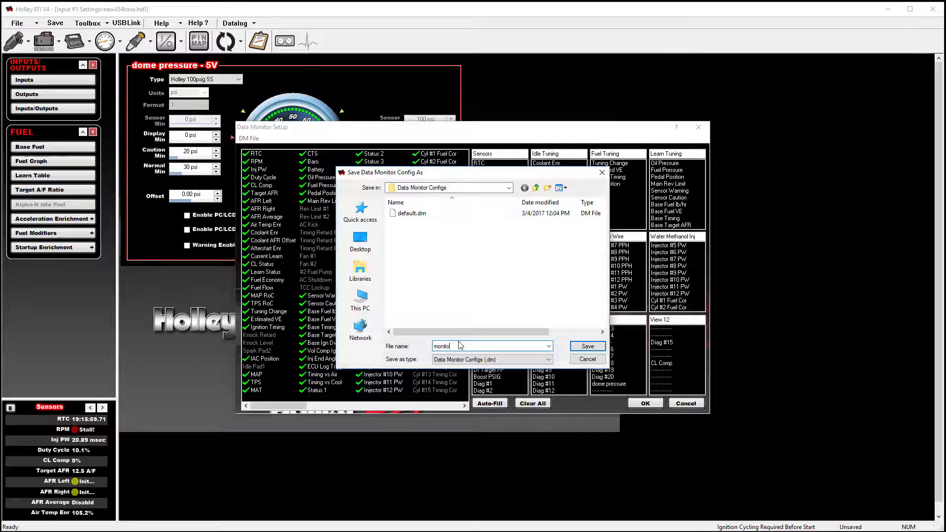
{"action": "type", "text": "2"}
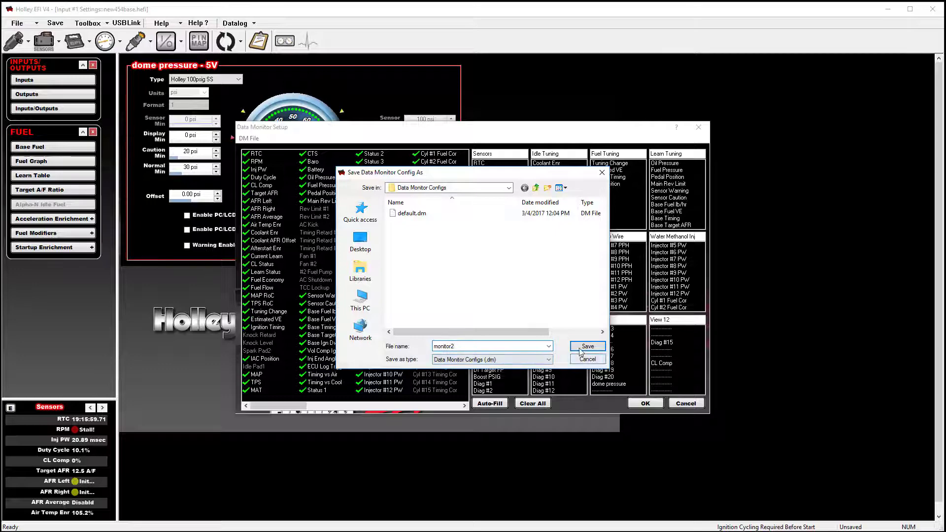
{"action": "left_click", "coordinate": [586, 346]}
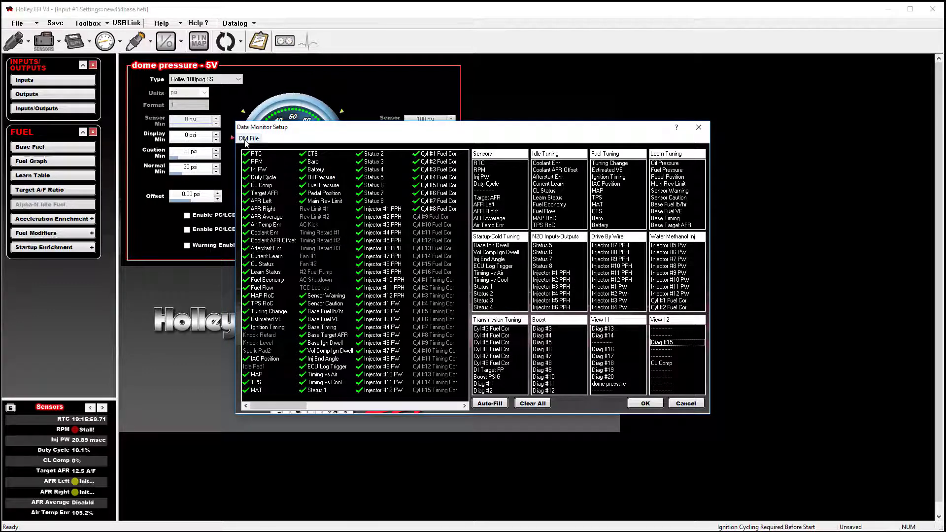
Load the default.dm configuration via DM File > Open and leave the setup dialog
{"action": "left_click", "coordinate": [249, 138]}
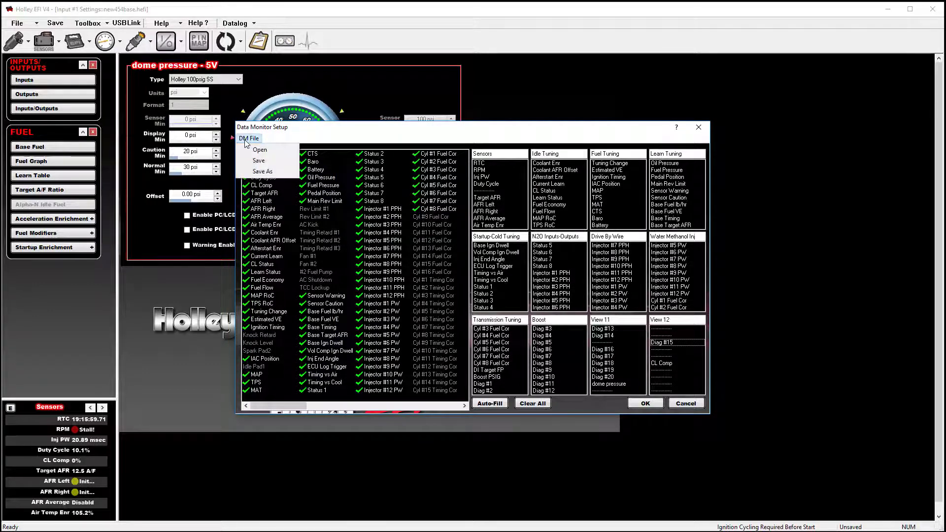
{"action": "mouse_move", "coordinate": [259, 150]}
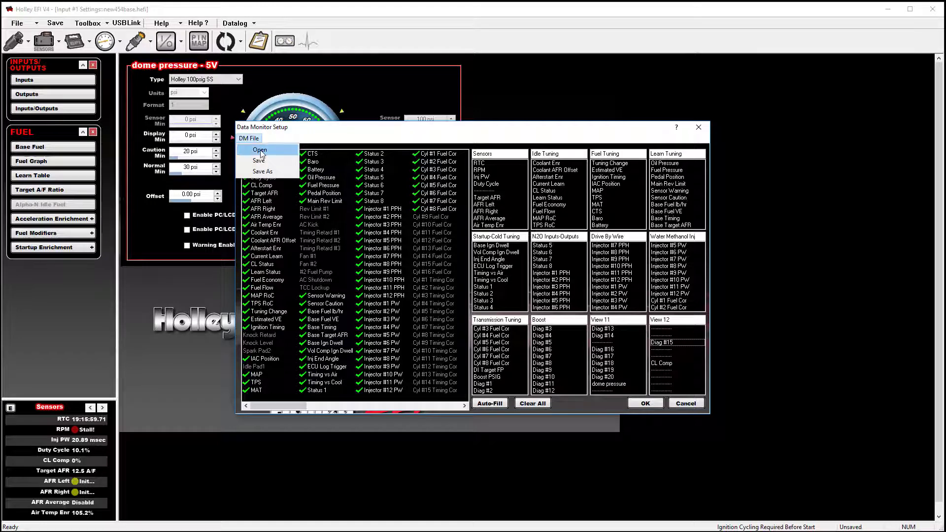
{"action": "left_click", "coordinate": [259, 149]}
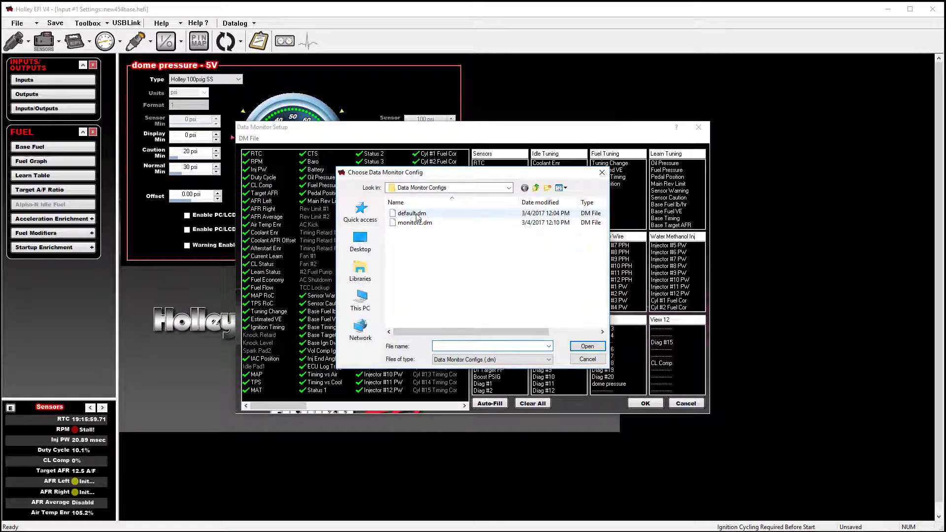
{"action": "left_click", "coordinate": [411, 213]}
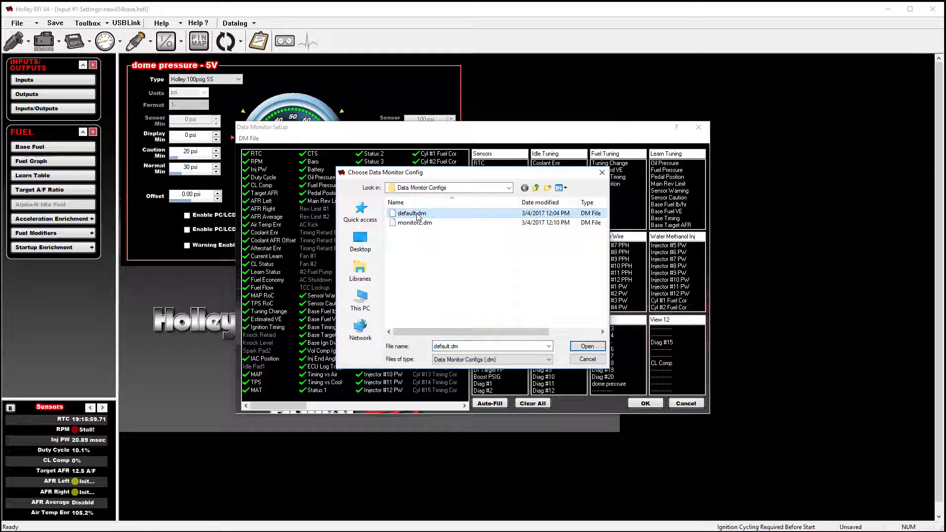
{"action": "left_click", "coordinate": [585, 346]}
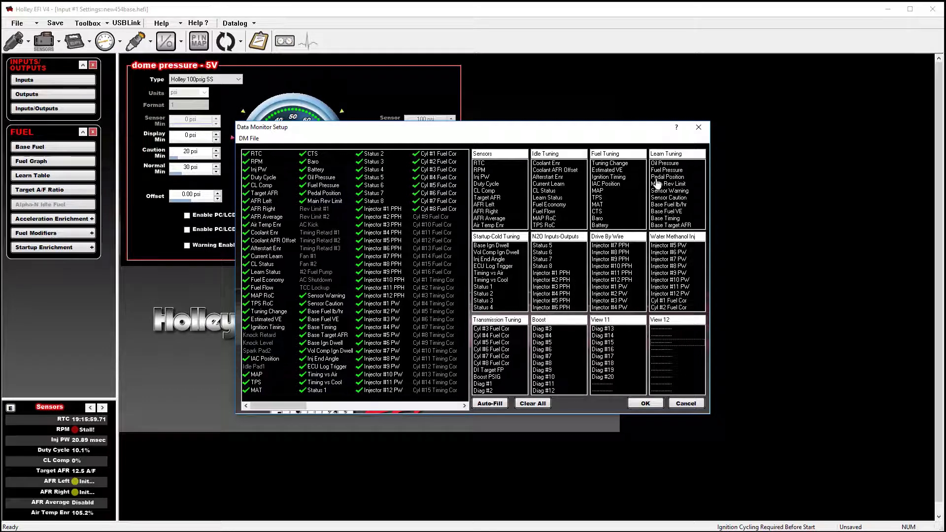
{"action": "left_click", "coordinate": [684, 403]}
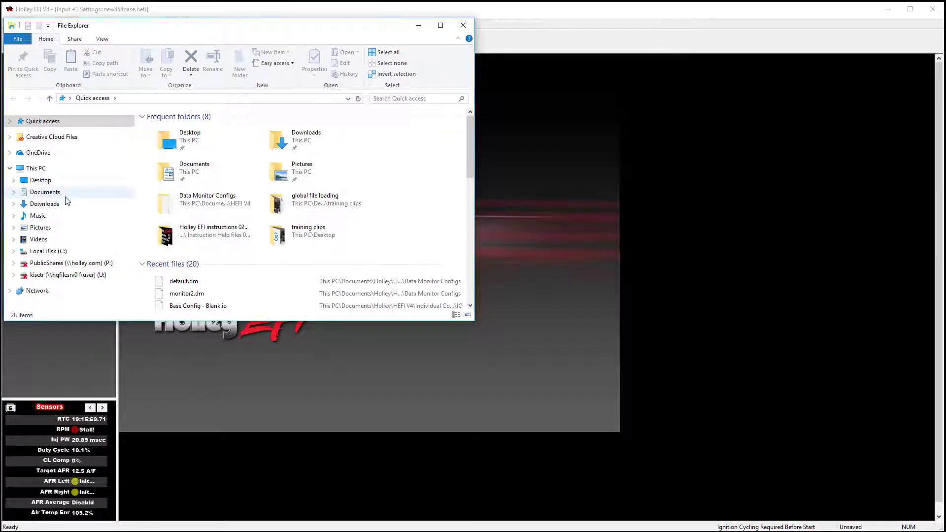
Browse to Documents\Holley\HEFI V4\Data Monitor Configs showing monitor2.dm, then return to Holley EFI
{"action": "left_click", "coordinate": [44, 192]}
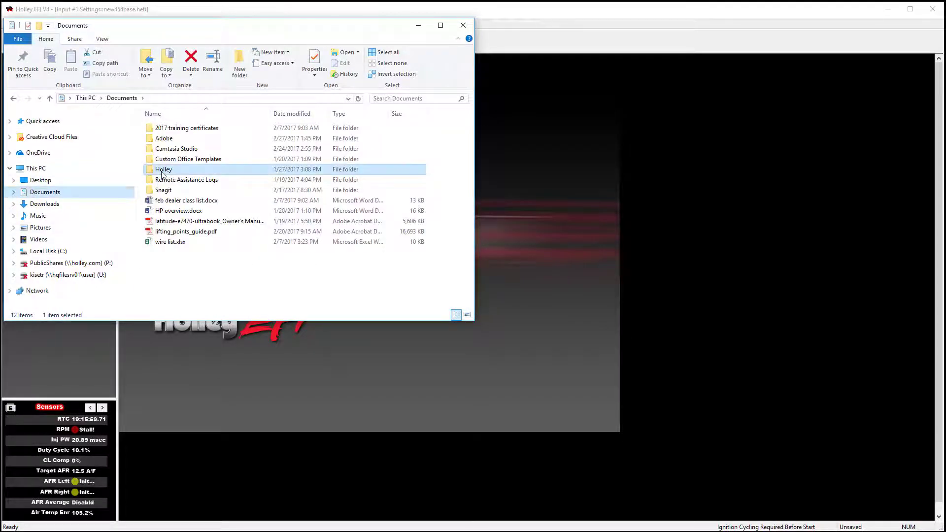
{"action": "double_click", "coordinate": [163, 168]}
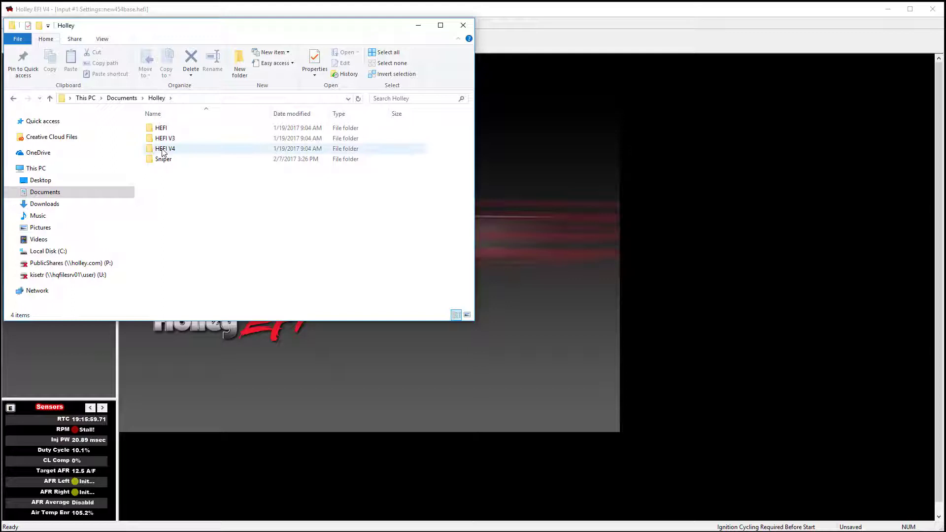
{"action": "double_click", "coordinate": [165, 149]}
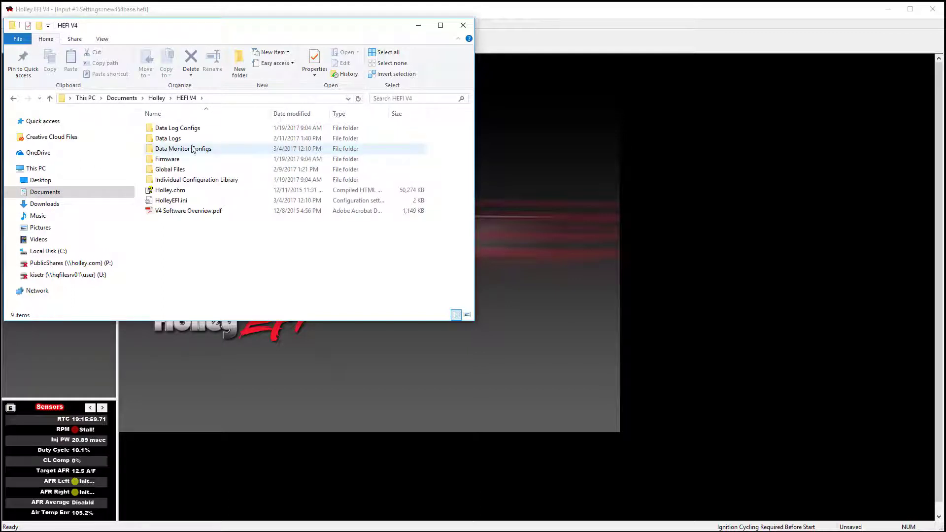
{"action": "double_click", "coordinate": [183, 148]}
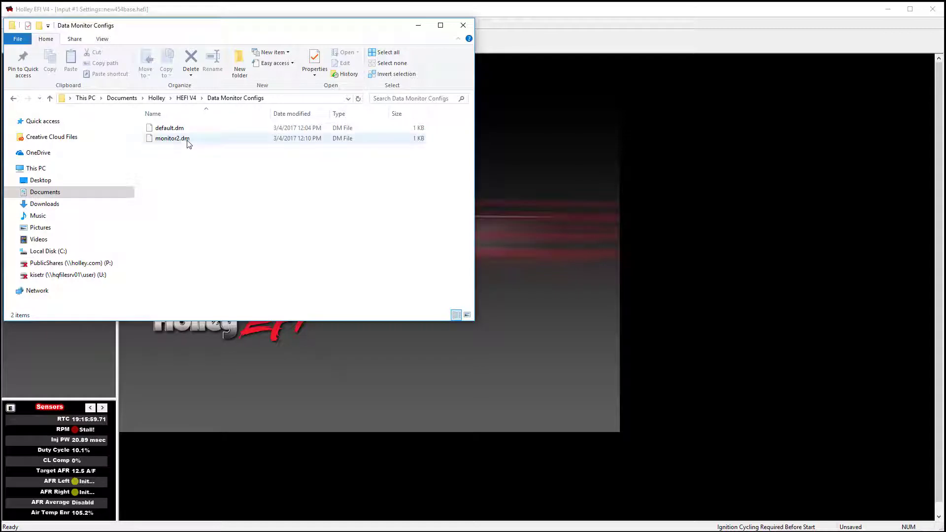
{"action": "right_click", "coordinate": [171, 138]}
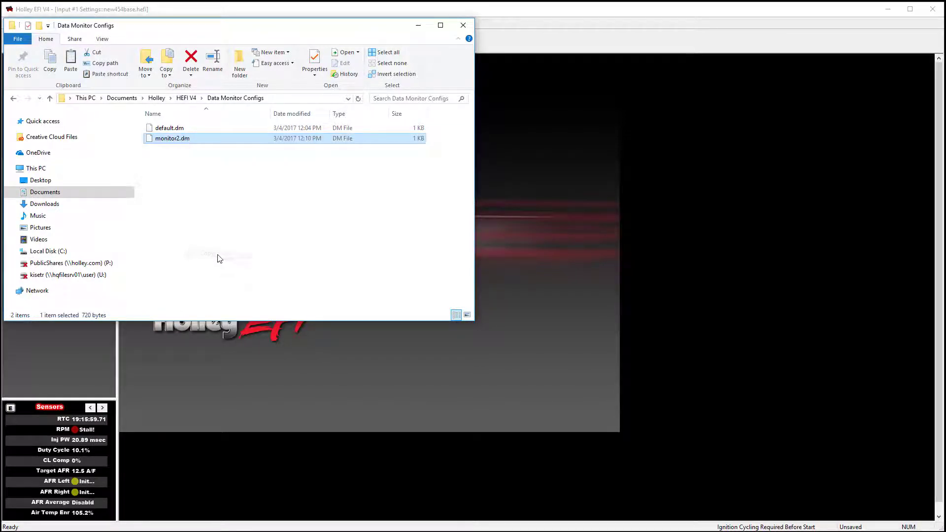
{"action": "mouse_move", "coordinate": [271, 271]}
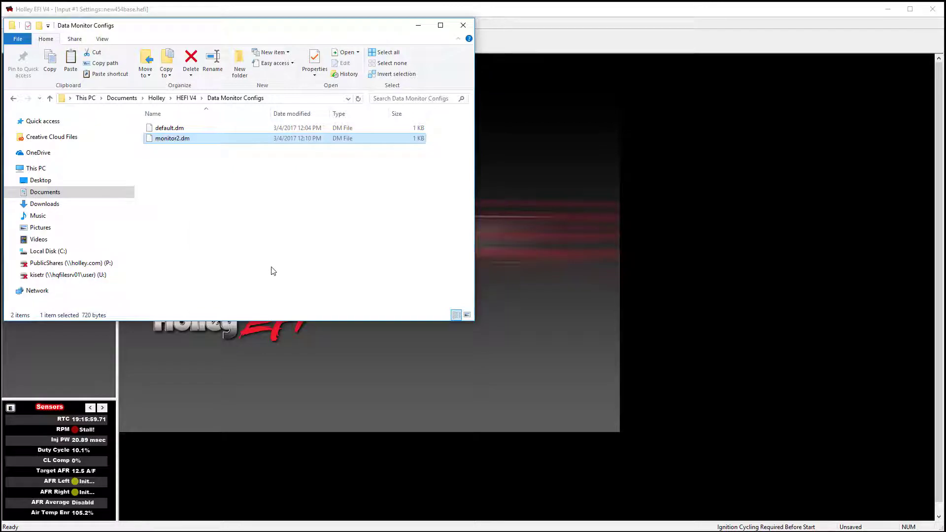
{"action": "left_click", "coordinate": [463, 25]}
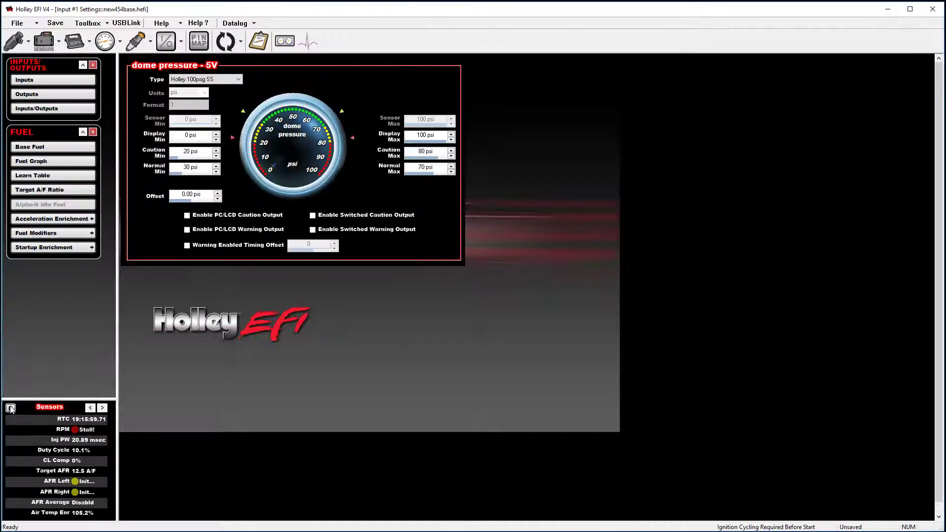
Reopen Data Monitor Setup showing the default layout's views
{"action": "left_click", "coordinate": [10, 408]}
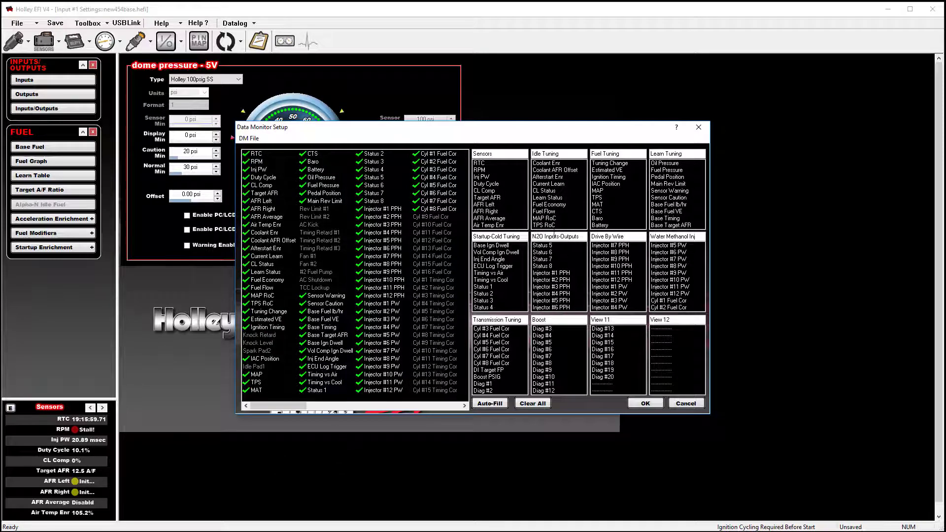
{"action": "mouse_move", "coordinate": [492, 265]}
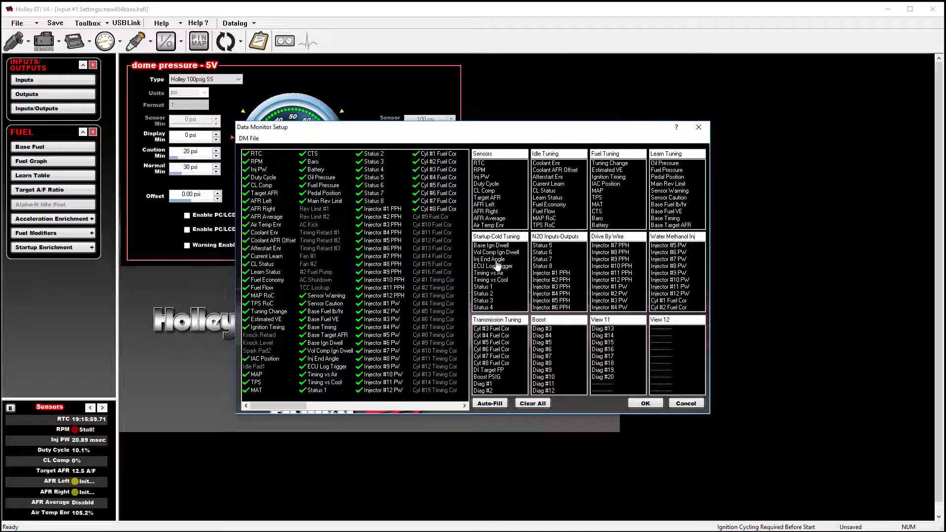
{"action": "mouse_move", "coordinate": [429, 303]}
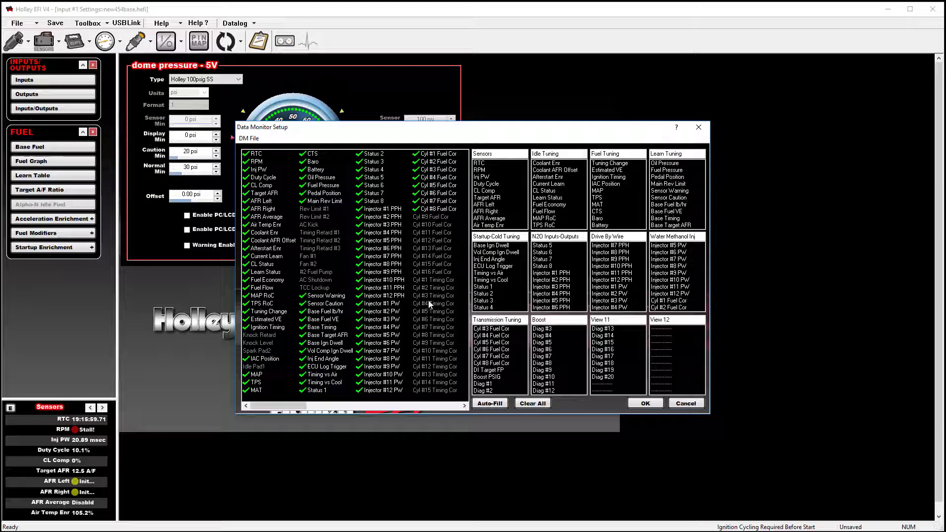